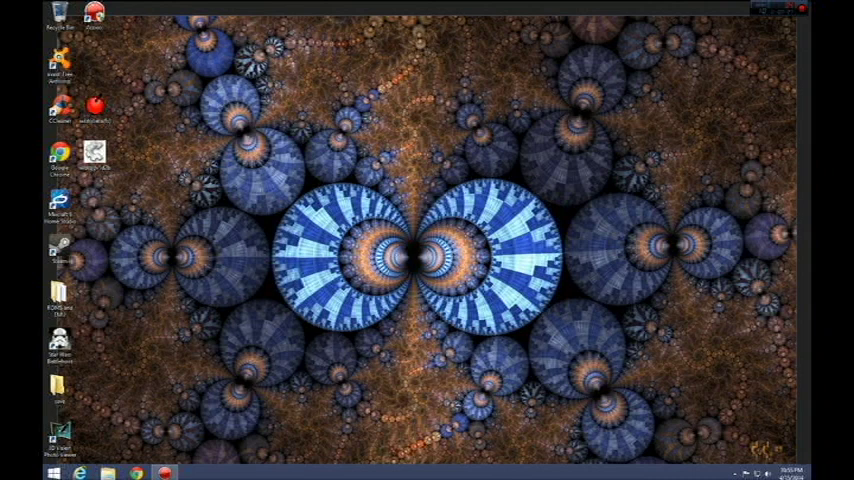
Open the Pinnacle Studio Patches folder inside Documents in File Explorer.
{"action": "left_click", "coordinate": [58, 468]}
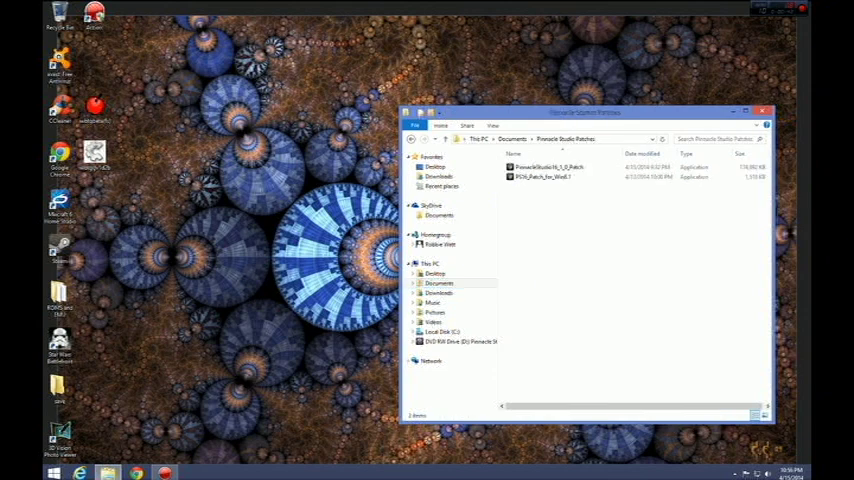
Go to This PC to list the drives, including the Pinnacle Studio disc drive.
{"action": "left_click", "coordinate": [550, 168]}
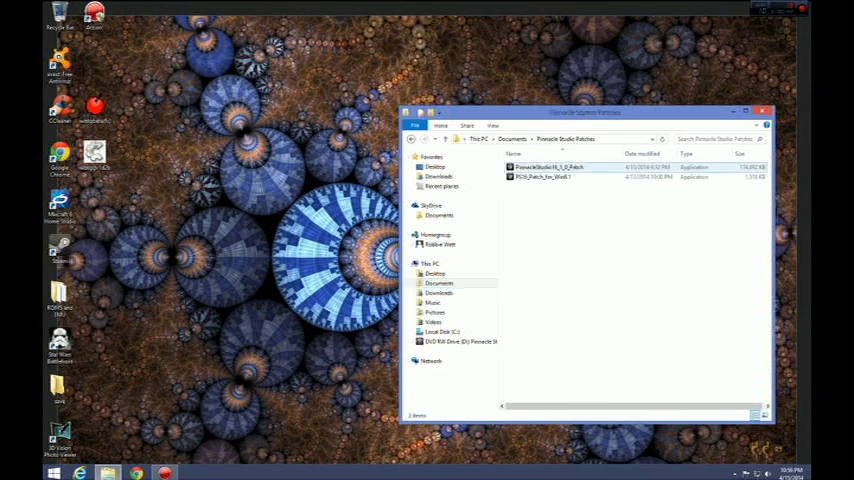
{"action": "left_click", "coordinate": [560, 178]}
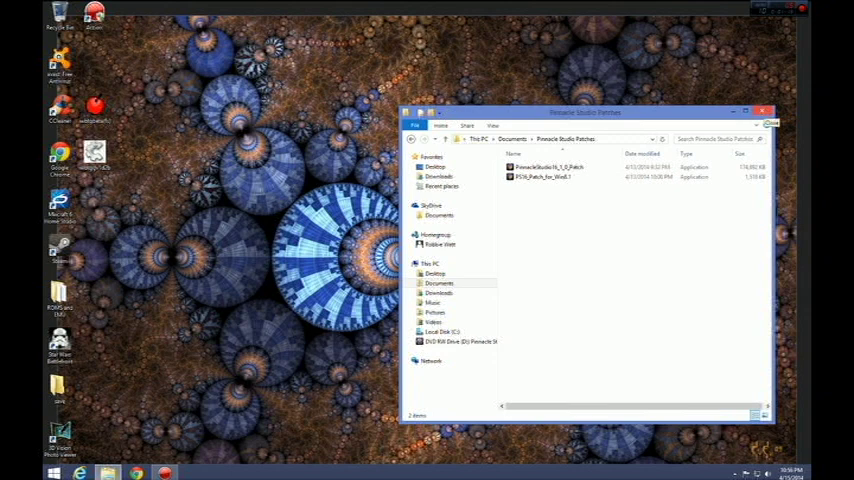
{"action": "left_click", "coordinate": [768, 104]}
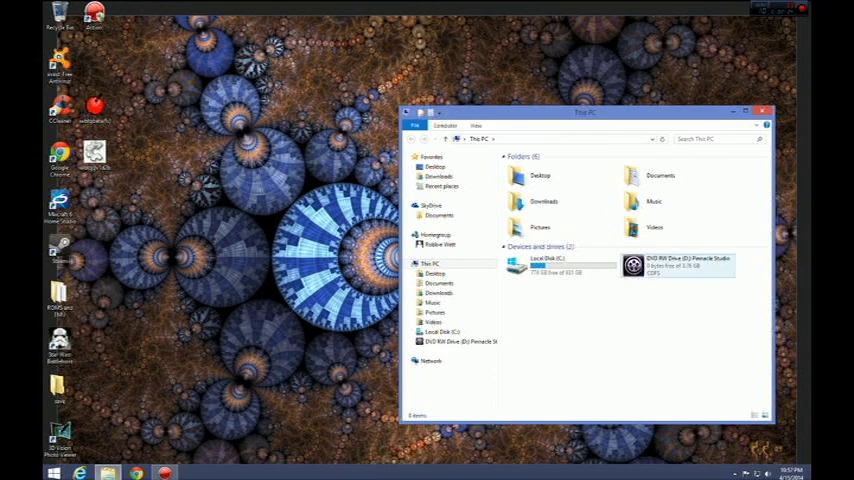
{"action": "mouse_move", "coordinate": [680, 264]}
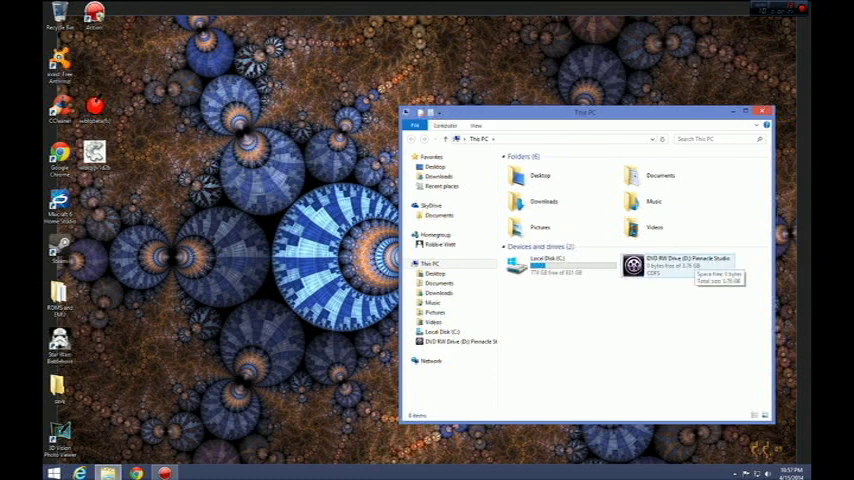
Run the Pinnacle Studio installer from the DVD RW disc drive.
{"action": "left_click", "coordinate": [676, 268]}
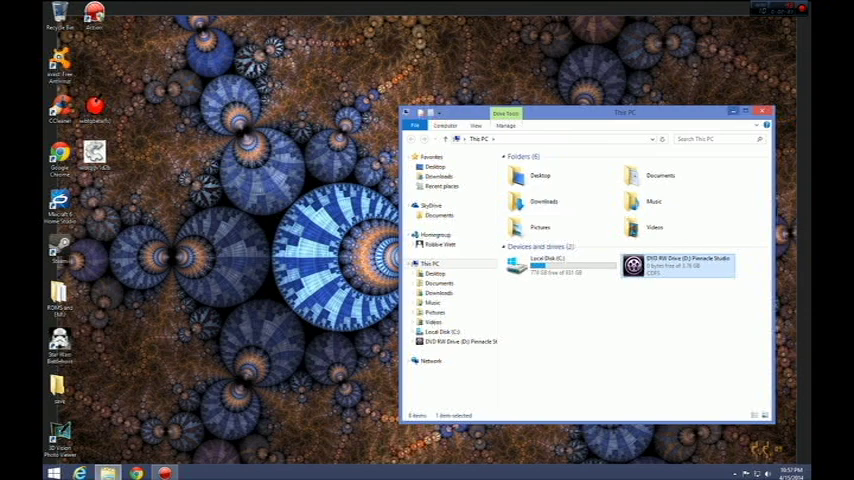
{"action": "left_click", "coordinate": [764, 110]}
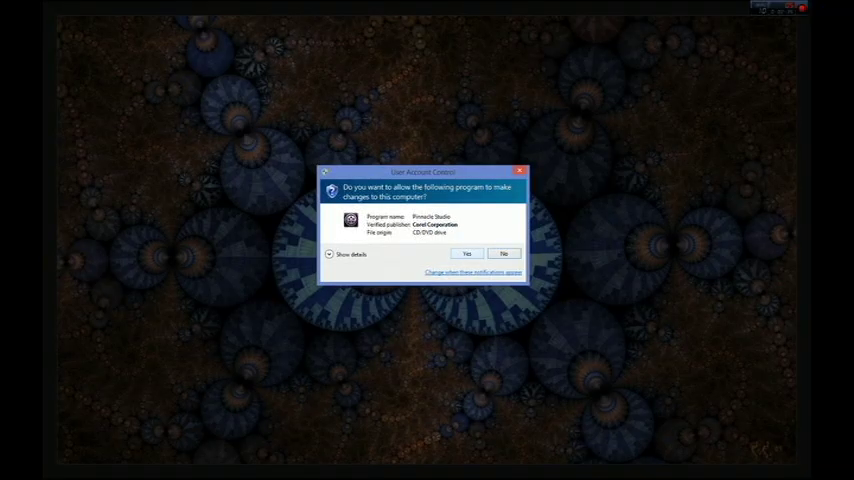
Allow the installer to make changes and confirm English as the setup language.
{"action": "left_click", "coordinate": [466, 252]}
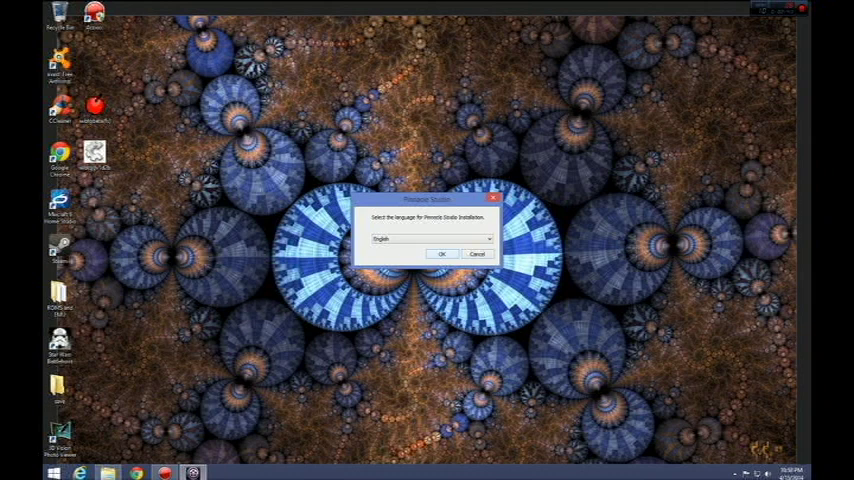
{"action": "left_click", "coordinate": [442, 252]}
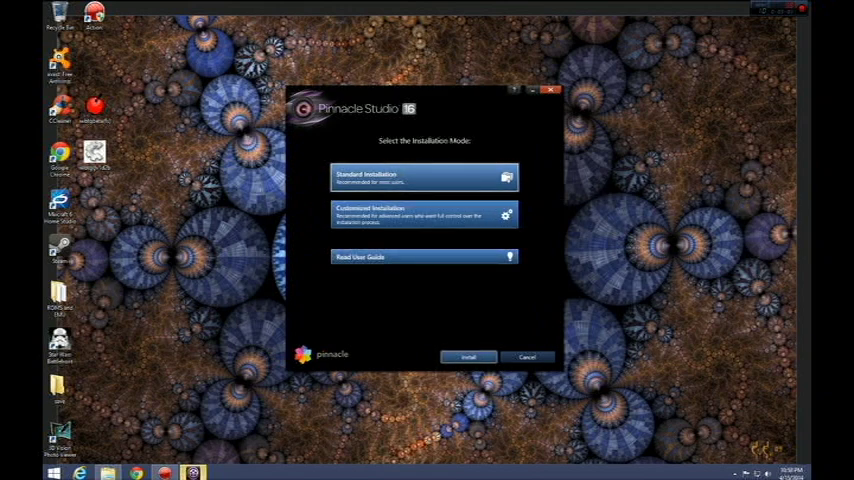
Choose Standard Installation, start installing, and acknowledge the prerequisites notice.
{"action": "left_click", "coordinate": [420, 176]}
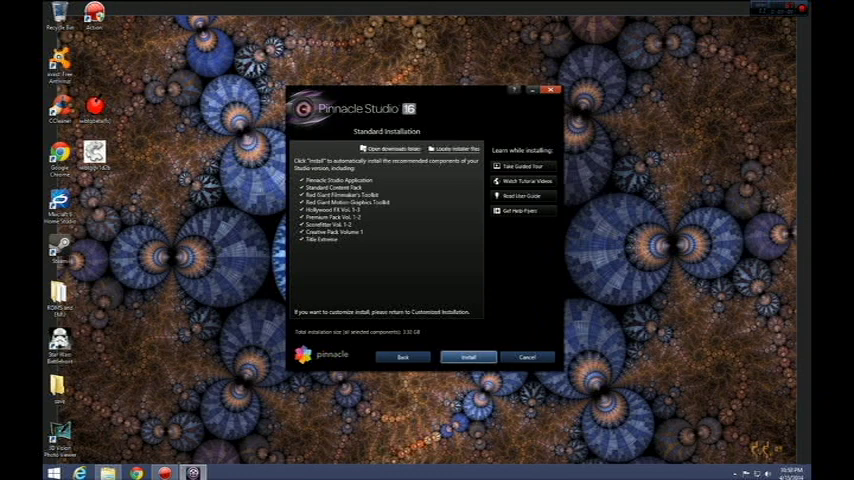
{"action": "left_click", "coordinate": [468, 356]}
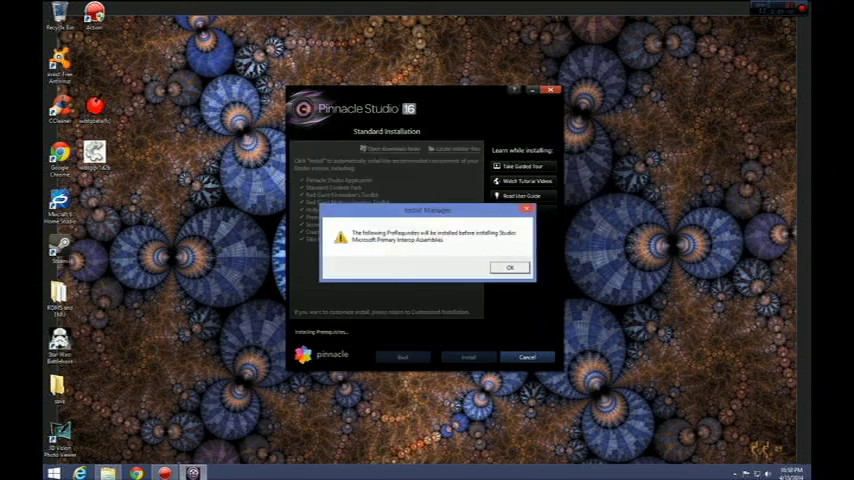
{"action": "left_click", "coordinate": [508, 268]}
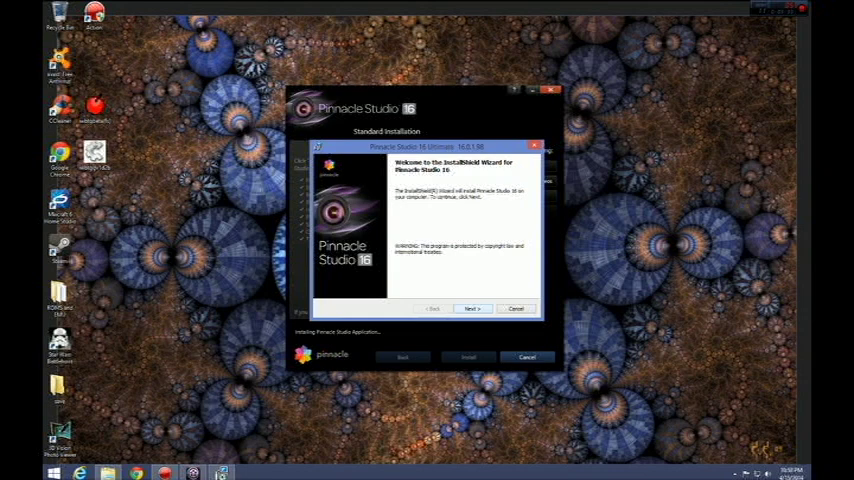
Continue past the welcome page, accept the license agreement, and keep the default destination folders.
{"action": "left_click", "coordinate": [472, 308]}
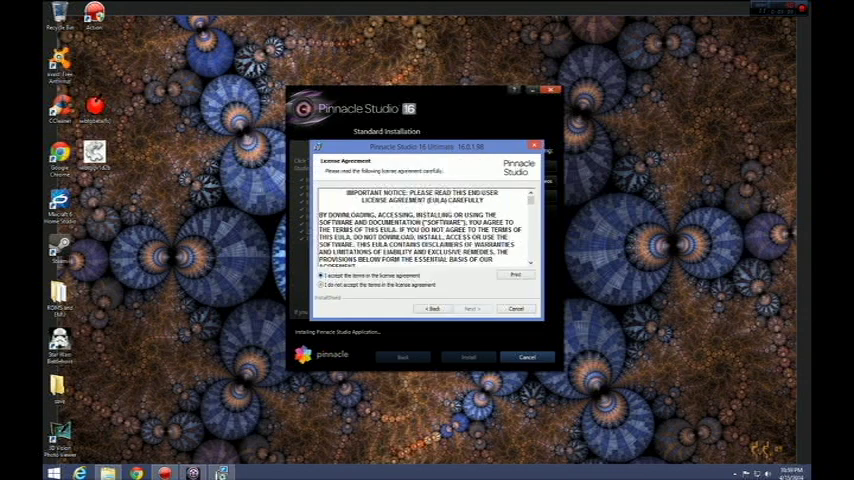
{"action": "left_click", "coordinate": [470, 308]}
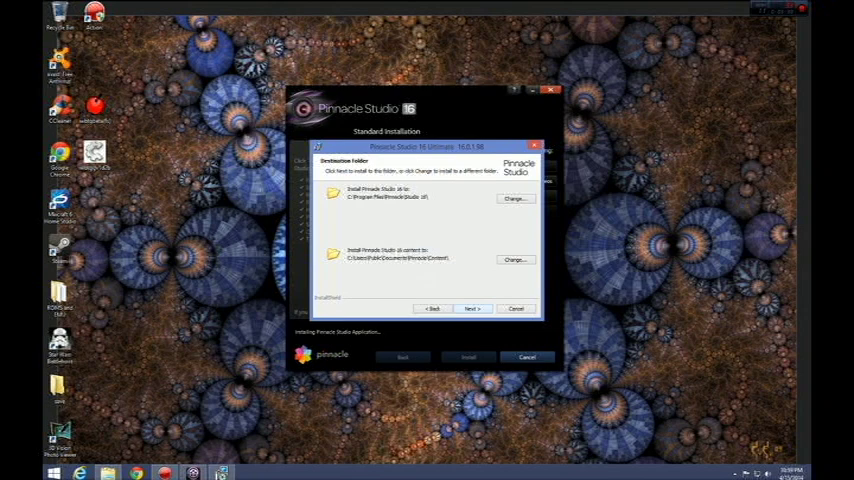
{"action": "left_click", "coordinate": [472, 308]}
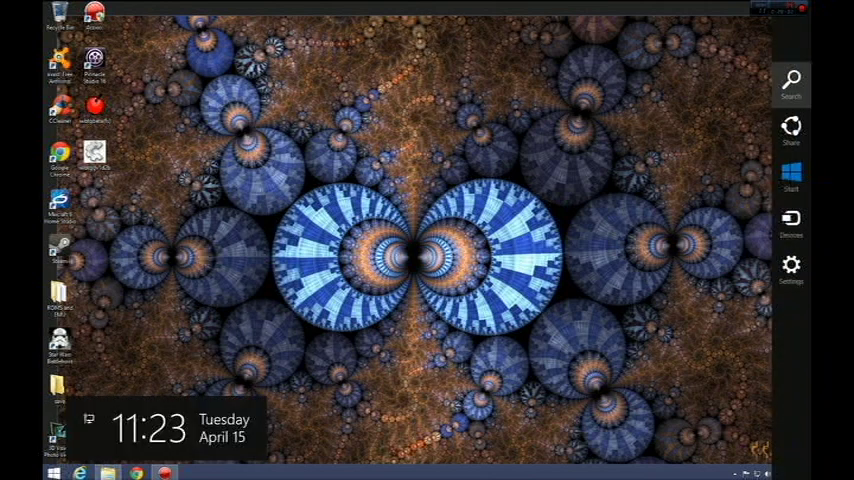
Search Windows for regedit and launch the Registry Editor result.
{"action": "left_click", "coordinate": [792, 80]}
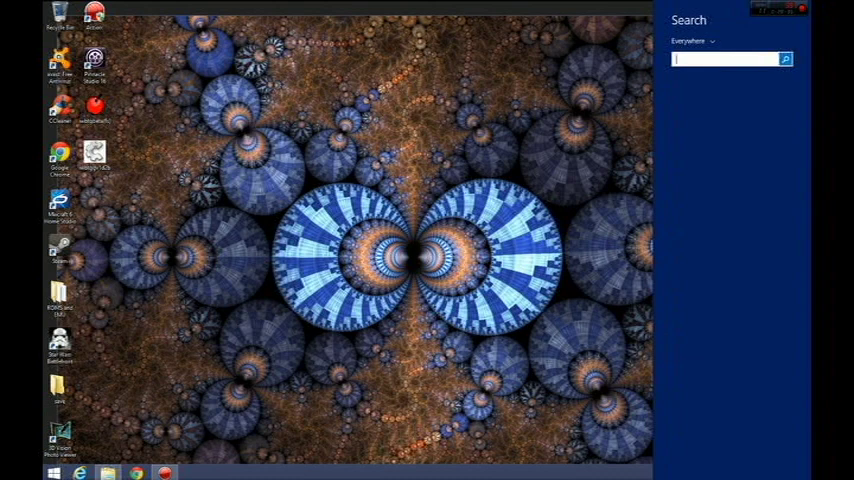
{"action": "type", "text": "regedit"}
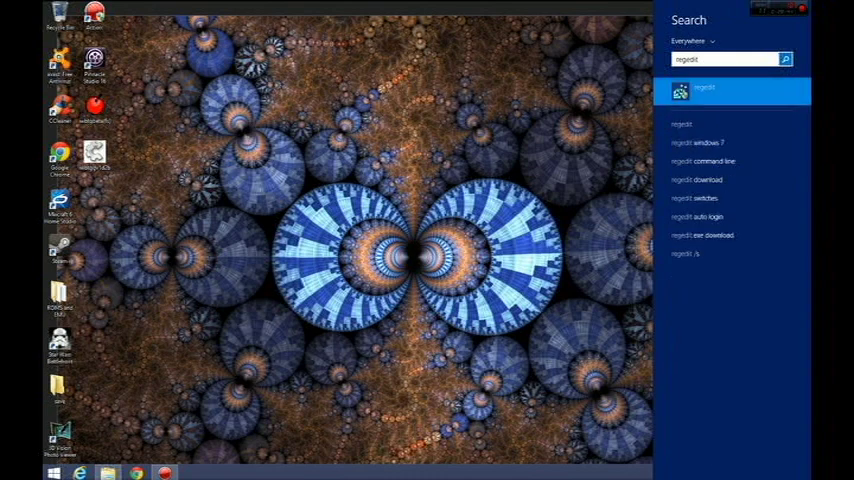
{"action": "left_click", "coordinate": [732, 90]}
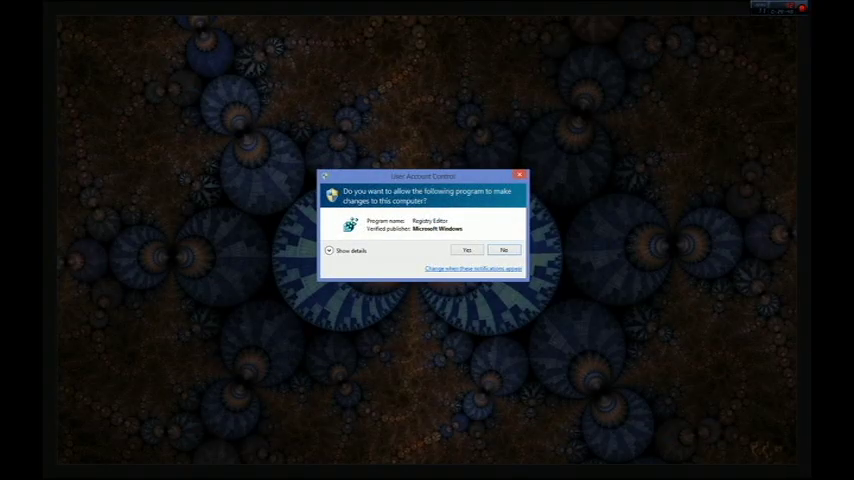
Allow Registry Editor to run and expand the HKEY_LOCAL_MACHINE branch.
{"action": "left_click", "coordinate": [466, 250]}
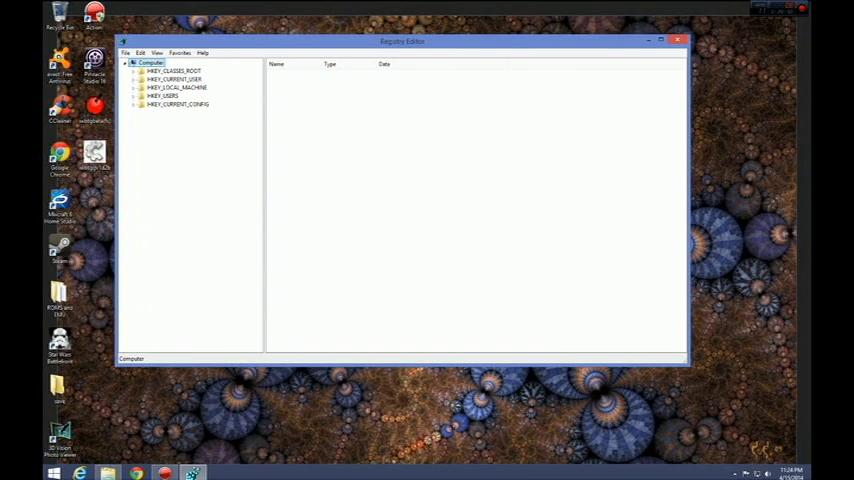
{"action": "left_click", "coordinate": [136, 88]}
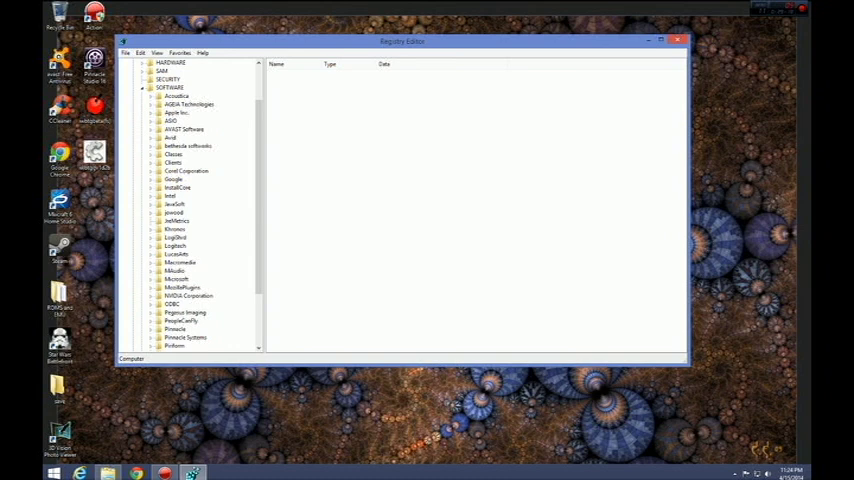
Expand SOFTWARE > Avid and select the Studio 16 key to list its values.
{"action": "scroll", "scroll_direction": "down", "scroll_amount": 3}
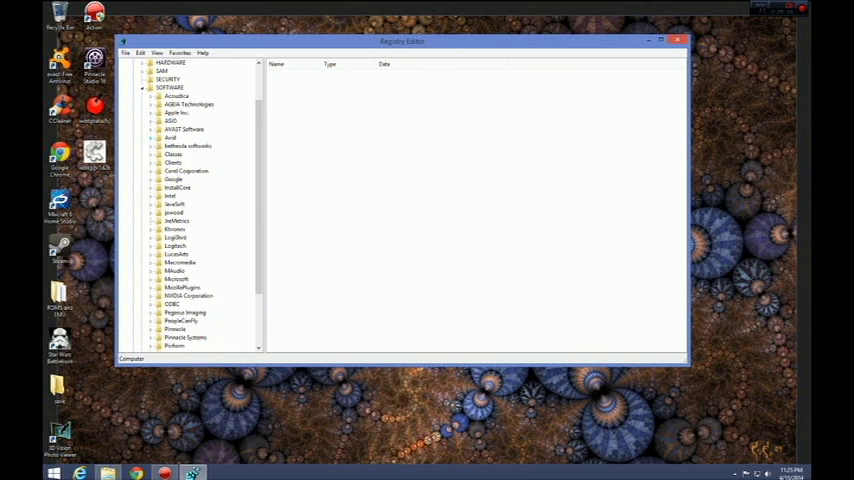
{"action": "left_click", "coordinate": [152, 136]}
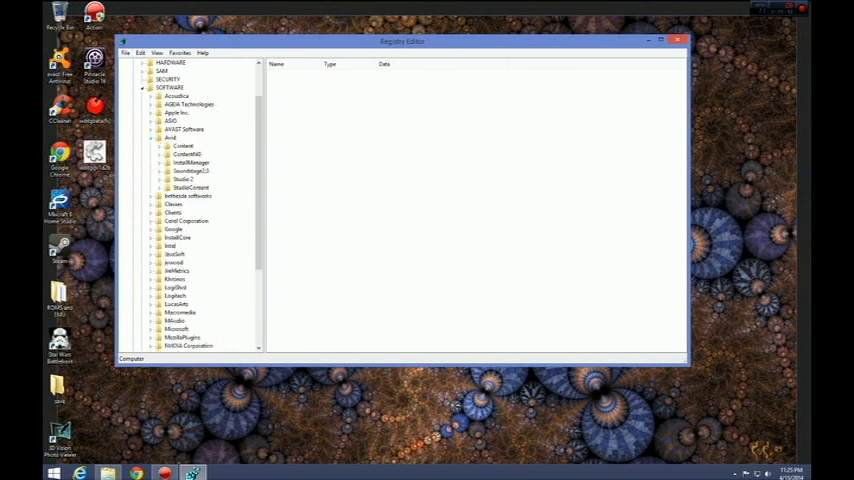
{"action": "left_click", "coordinate": [168, 178]}
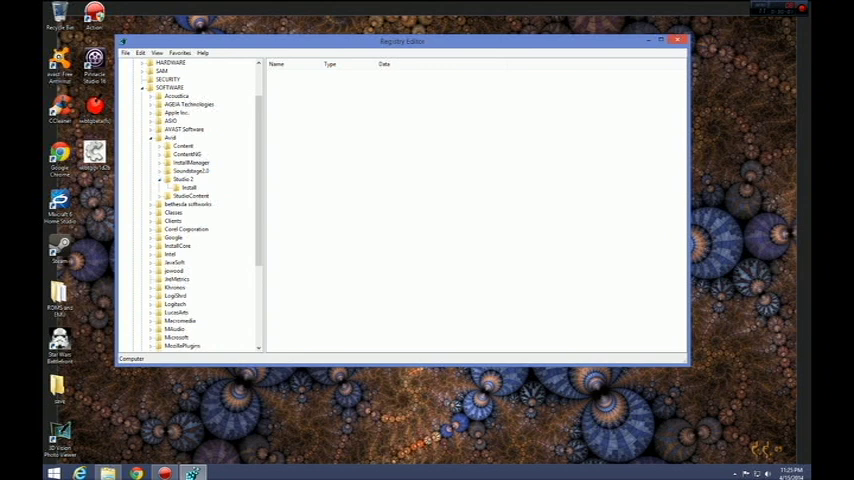
{"action": "left_click", "coordinate": [184, 184]}
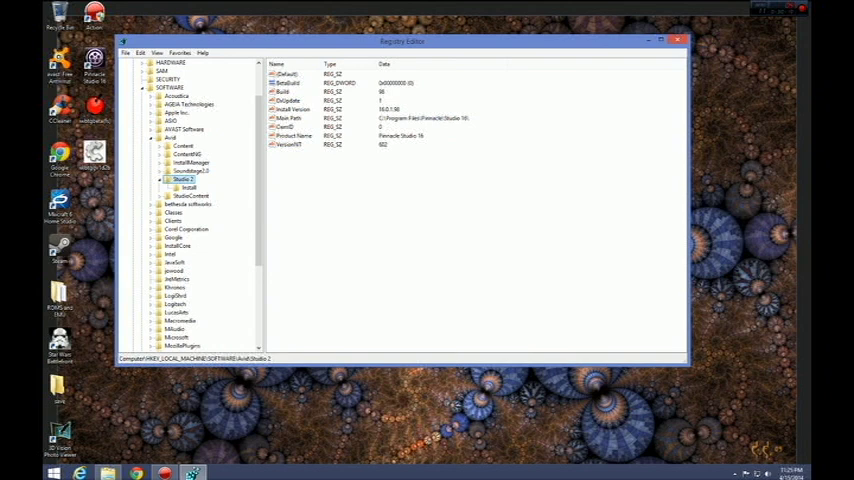
Delete the VersionNT value from the Studio 16 key and confirm.
{"action": "right_click", "coordinate": [284, 144]}
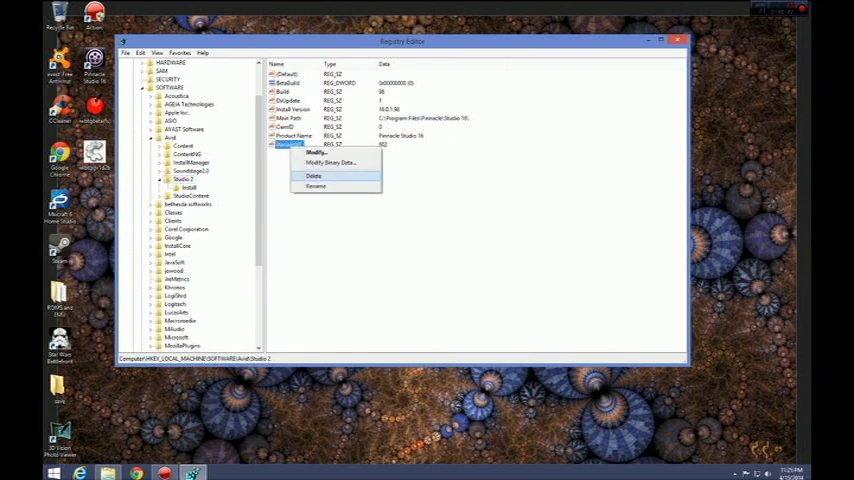
{"action": "left_click", "coordinate": [312, 176]}
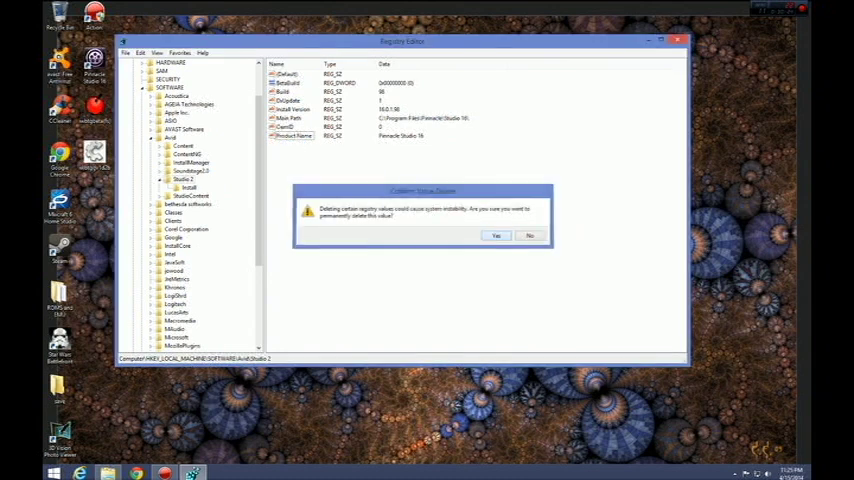
{"action": "left_click", "coordinate": [496, 236]}
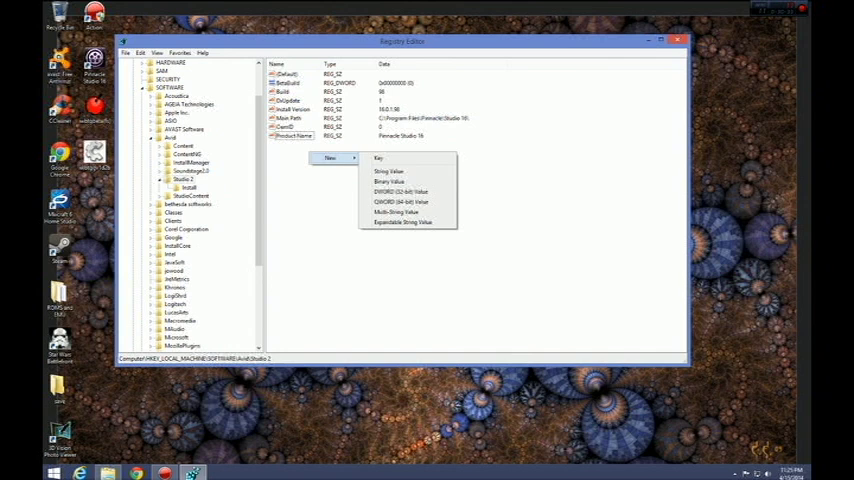
Create a new string value named VersionNT under the Avid Studio 16 key.
{"action": "left_click", "coordinate": [332, 156]}
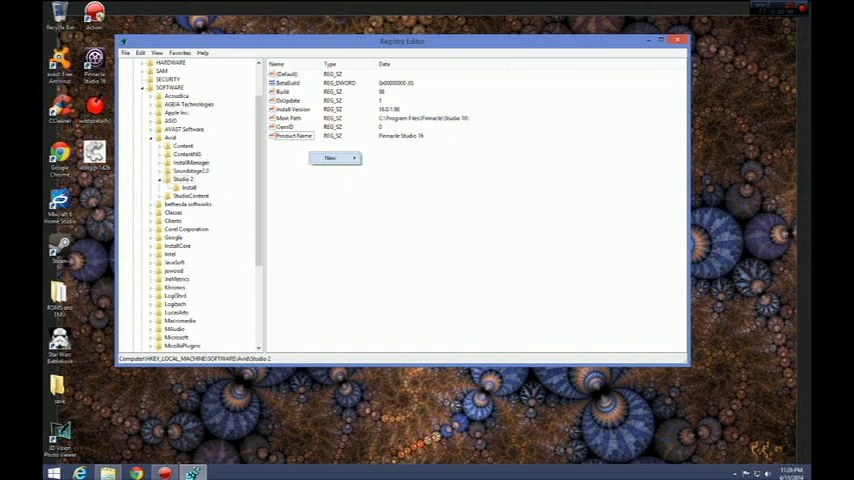
{"action": "left_click", "coordinate": [330, 158]}
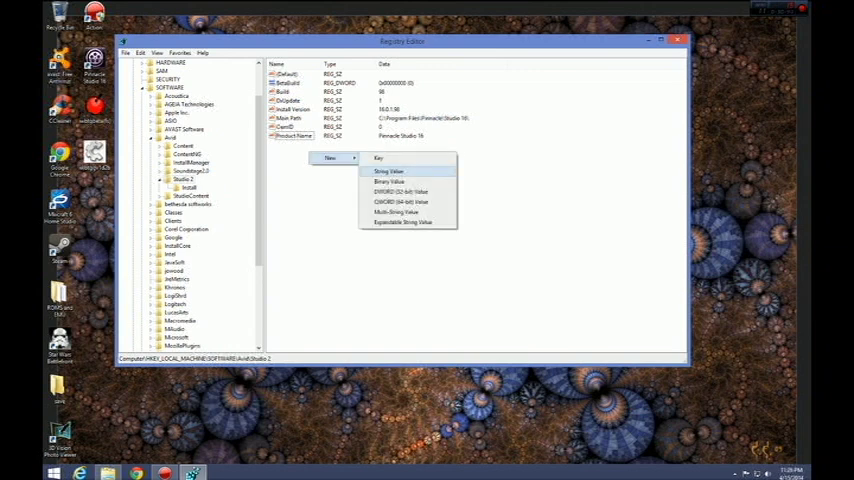
{"action": "left_click", "coordinate": [386, 172]}
{"action": "type", "text": "VersionNT"}
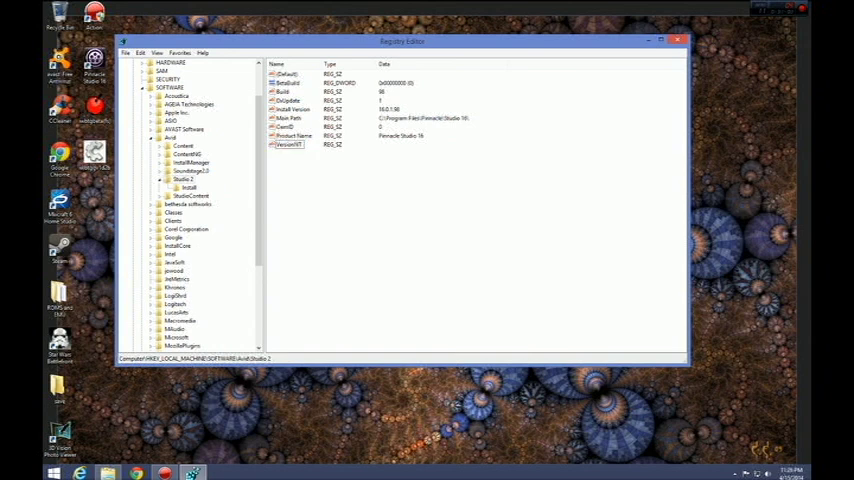
Set the VersionNT value's data to 602 and confirm it.
{"action": "right_click", "coordinate": [288, 144]}
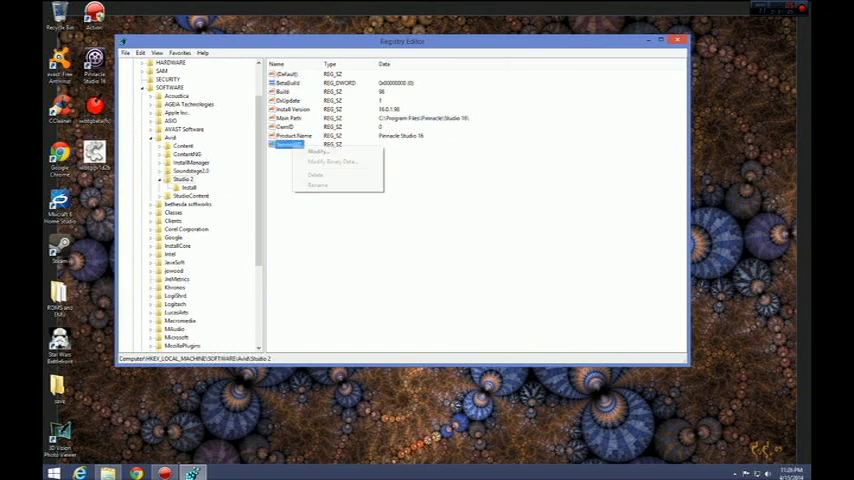
{"action": "left_click", "coordinate": [318, 150]}
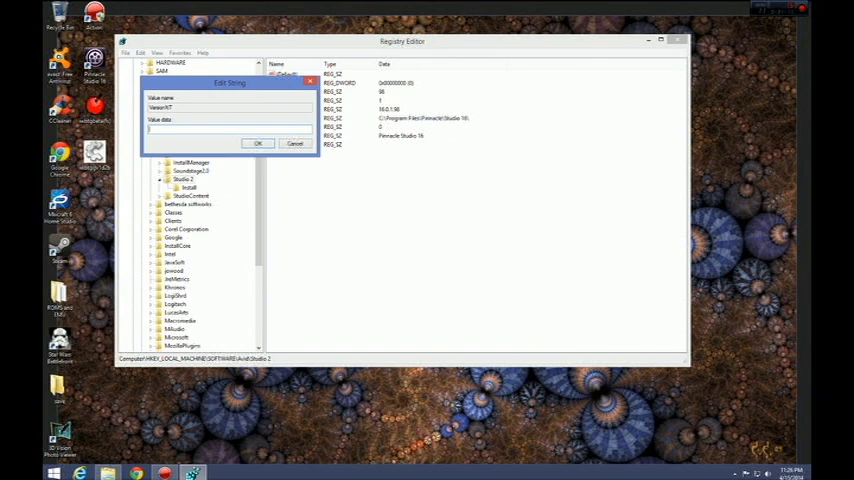
{"action": "type", "text": "602"}
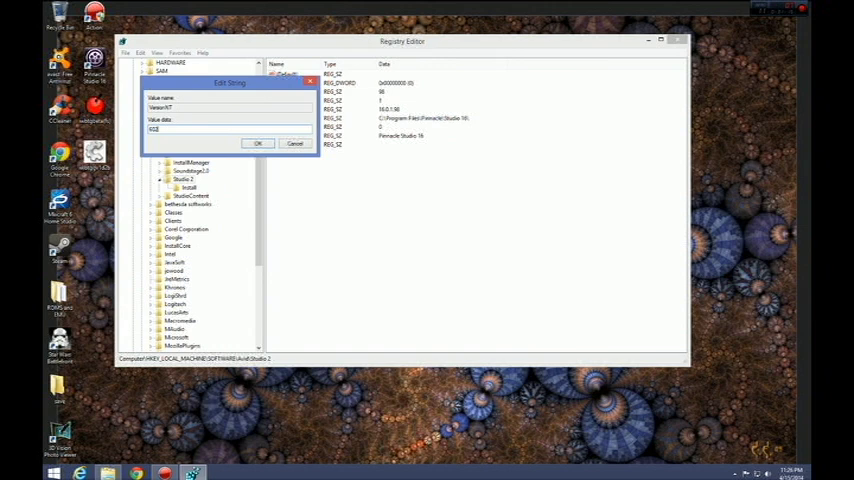
{"action": "left_click", "coordinate": [258, 144]}
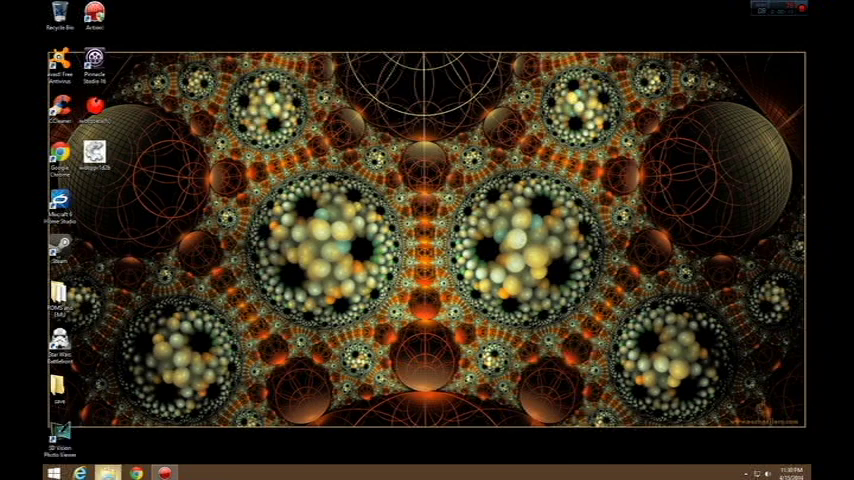
Browse to the Pinnacle Studio Patches folder and select the Studio 16.1 patch file.
{"action": "left_click", "coordinate": [100, 468]}
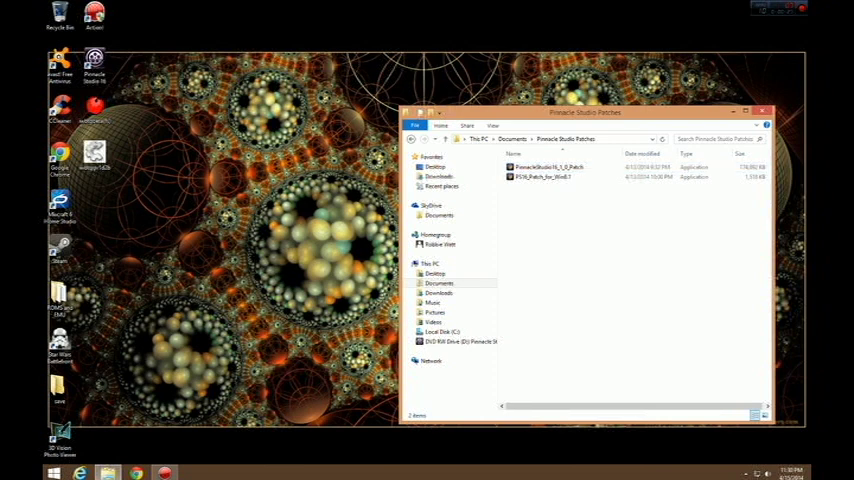
{"action": "mouse_move", "coordinate": [544, 176]}
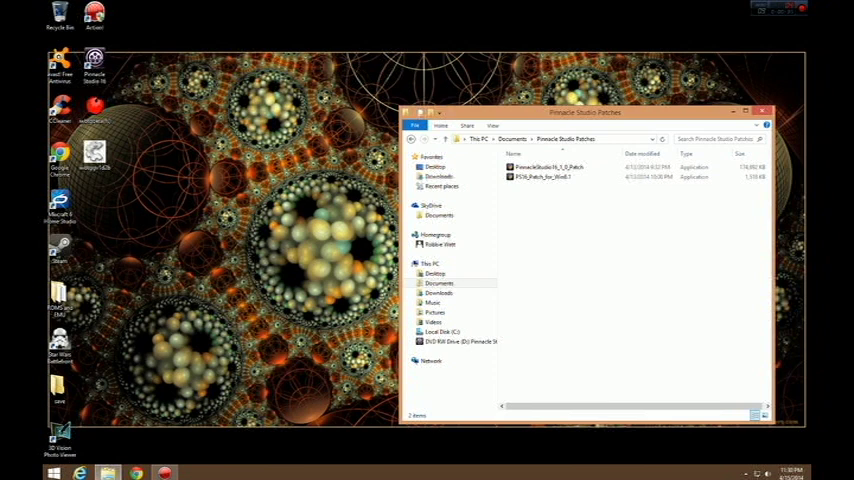
{"action": "left_click", "coordinate": [548, 166]}
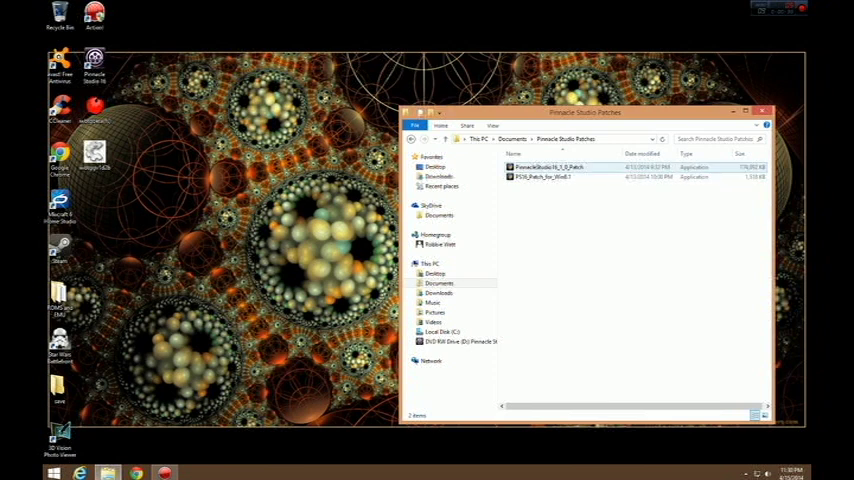
{"action": "mouse_move", "coordinate": [544, 168]}
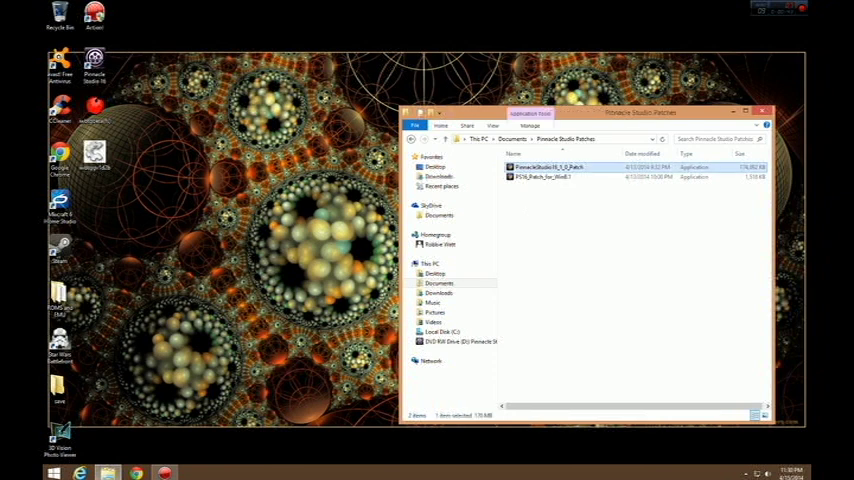
{"action": "mouse_move", "coordinate": [544, 168]}
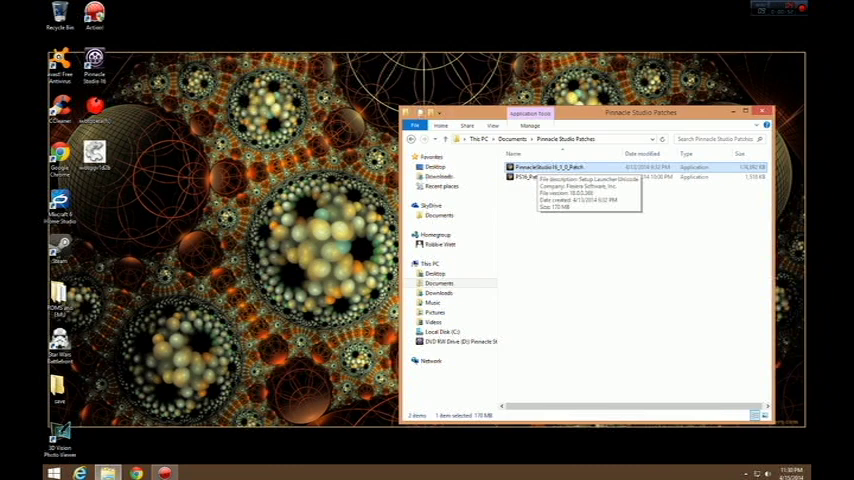
Run the Studio 16.1 patch installer through the InstallShield wizard to Finish.
{"action": "double_click", "coordinate": [550, 166]}
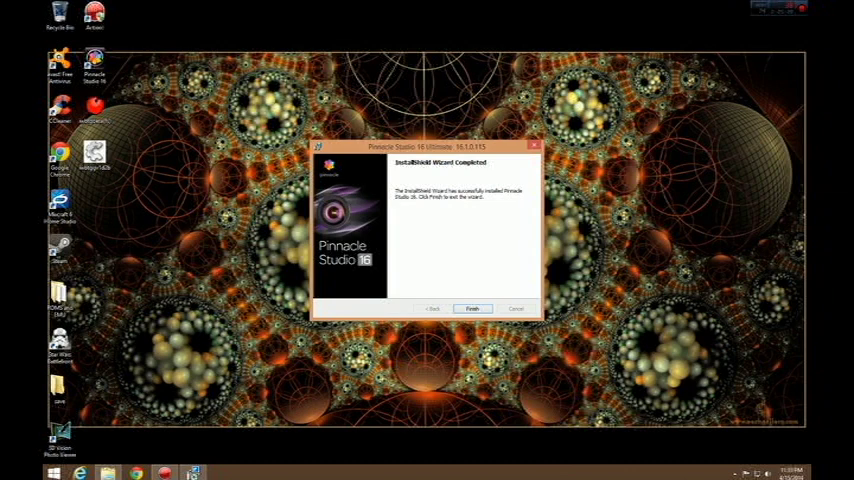
{"action": "left_click", "coordinate": [472, 308]}
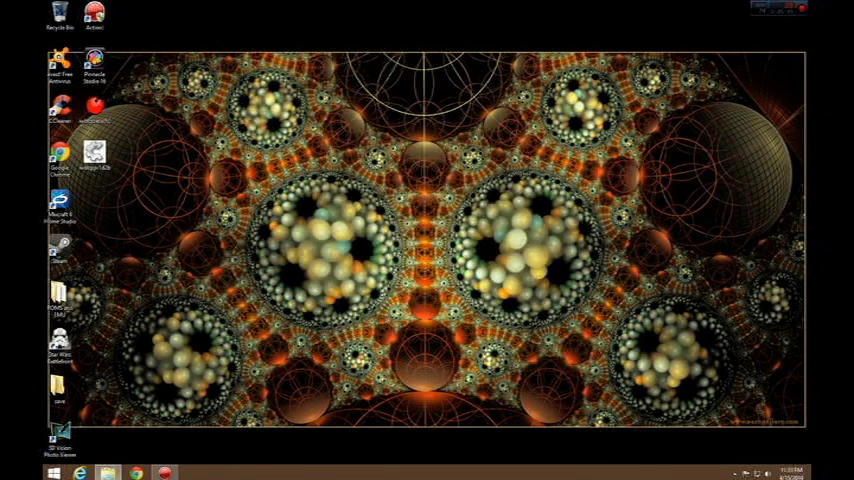
Launch Pinnacle Studio 16 from its desktop shortcut.
{"action": "left_click", "coordinate": [96, 62]}
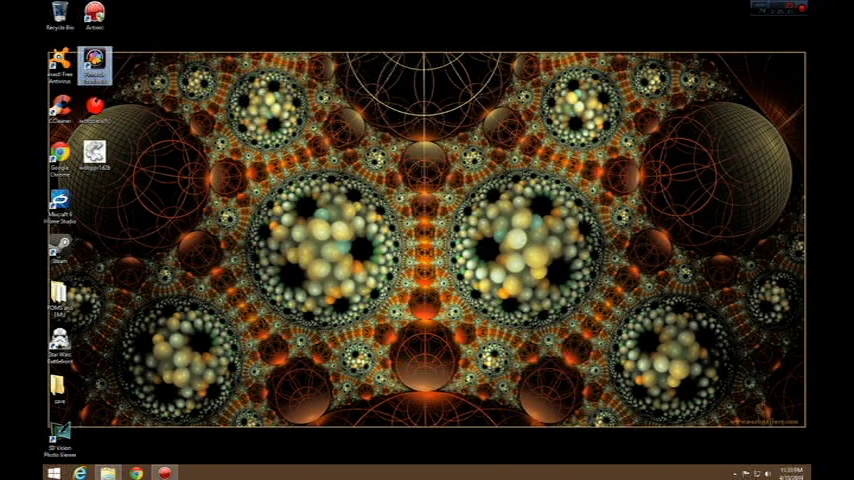
{"action": "double_click", "coordinate": [96, 62]}
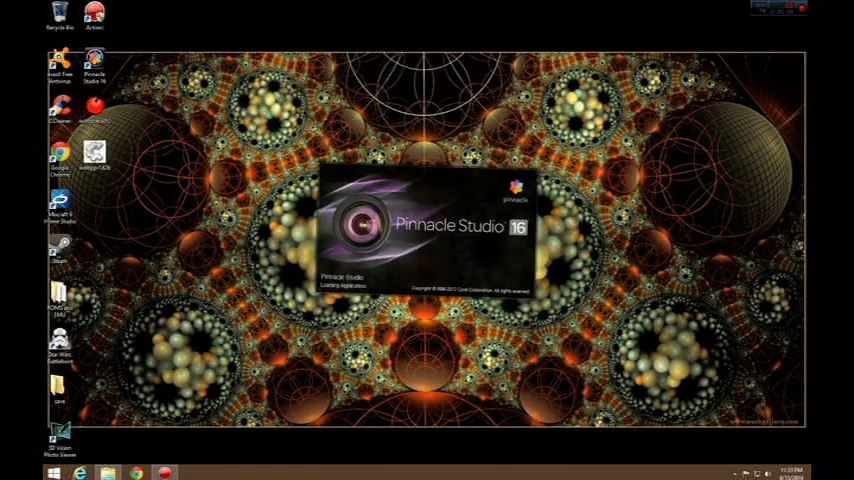